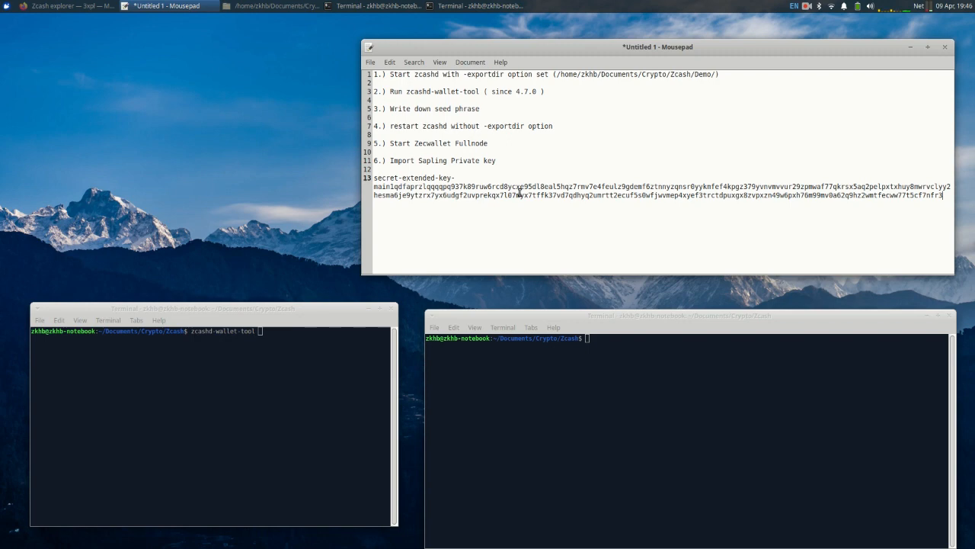
- Run zcashd-wallet-tool in the left terminal and see the 'Could not connect to zcashd' error
left_click(715, 309)
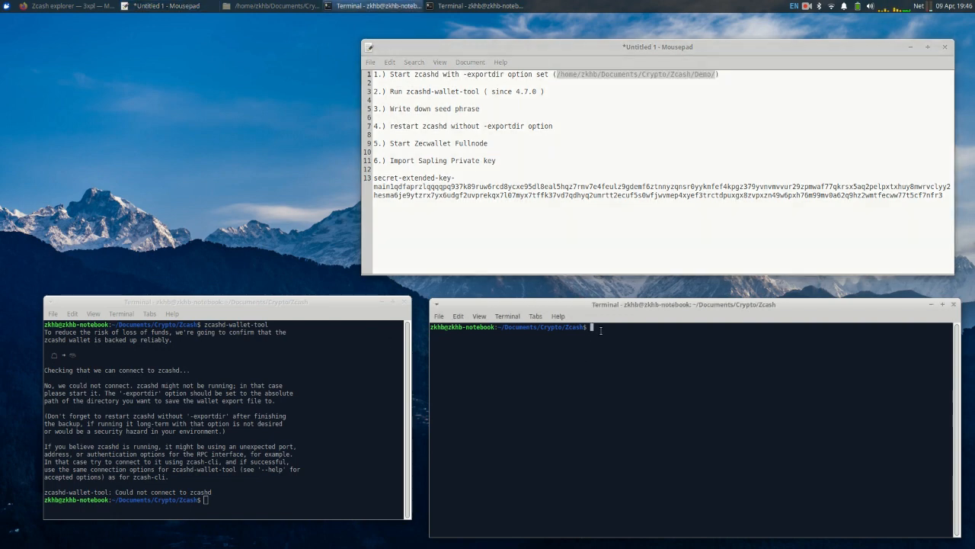
- Start zcashd with -exportdir="/home/zkhb/Documents/Crypto/Zcash/Demo/" in the right terminal
type("sca")
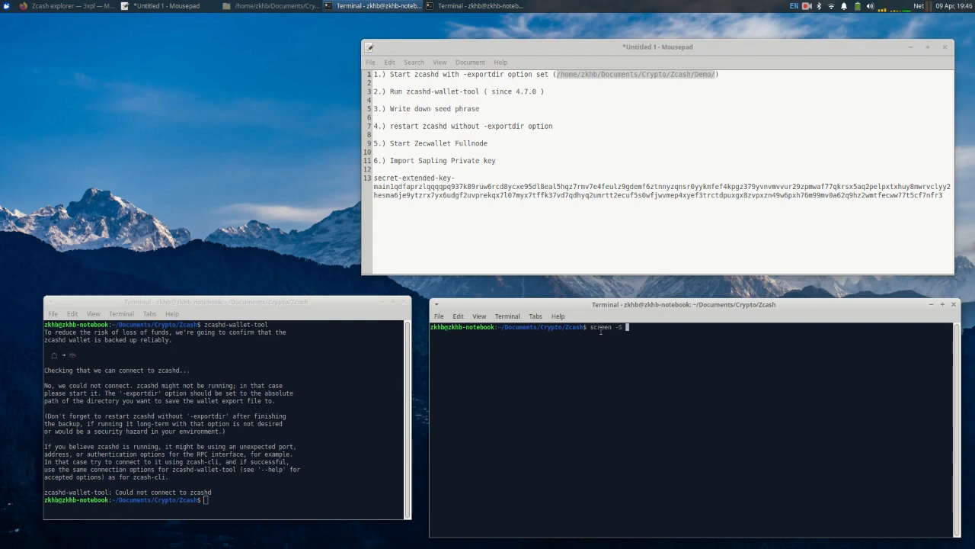
type("zcash")
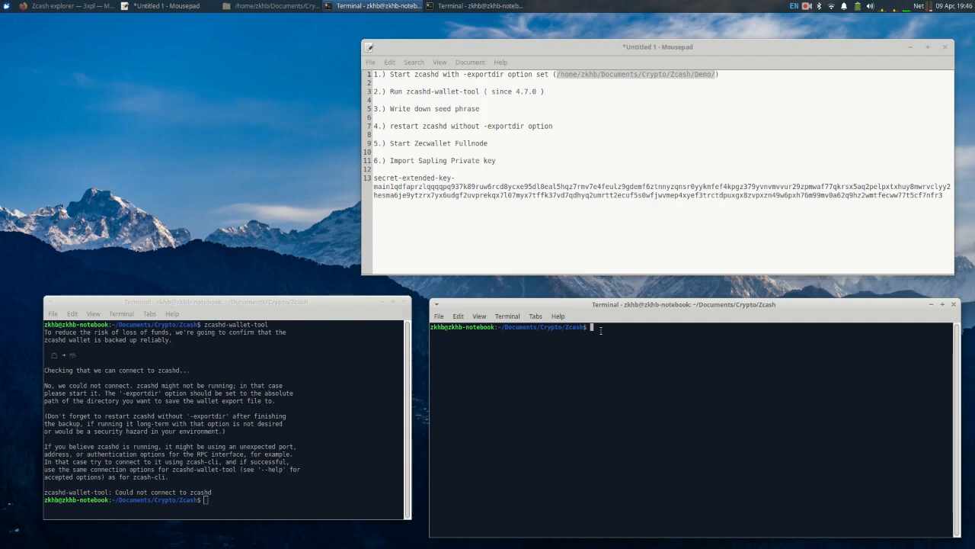
type("zcashd -")
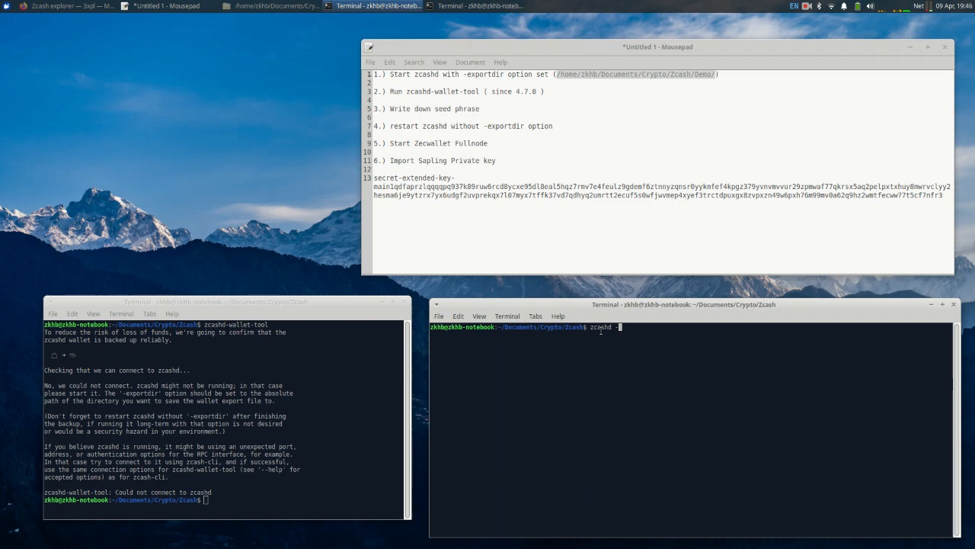
type("exportdir=\"")
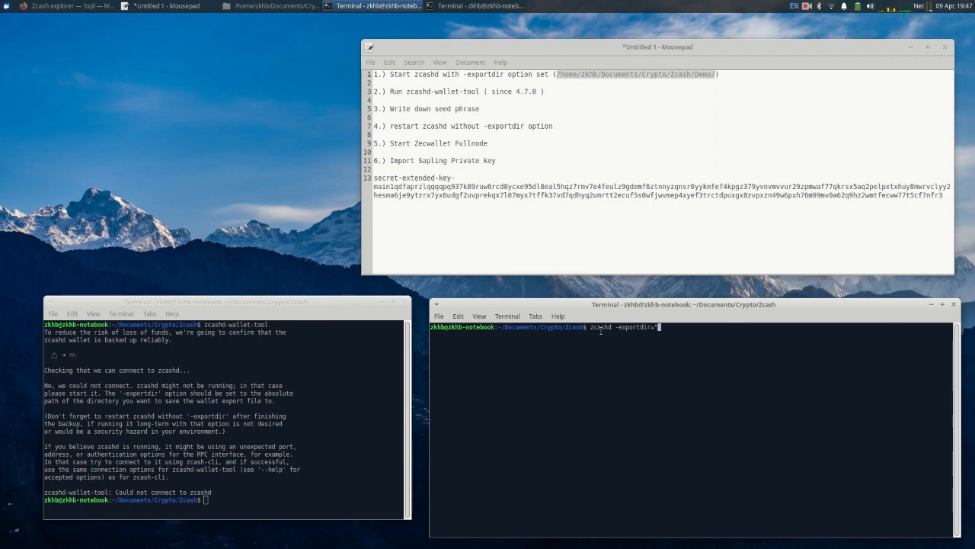
double_click(636, 74)
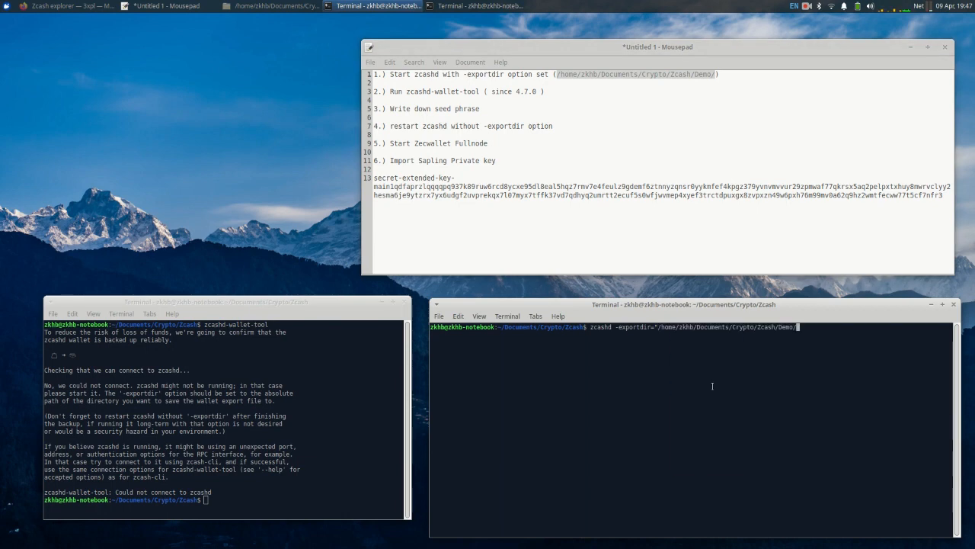
type("\"")
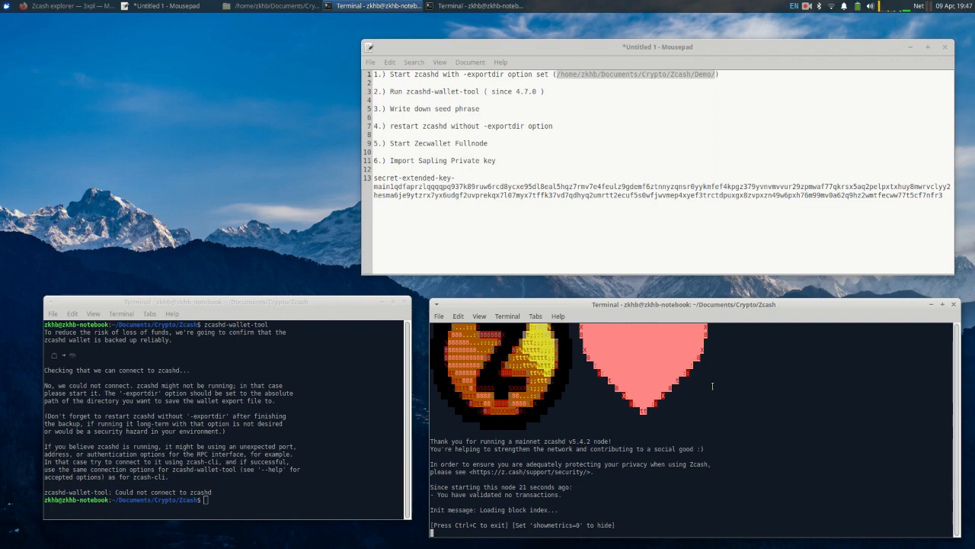
mouse_move(786, 299)
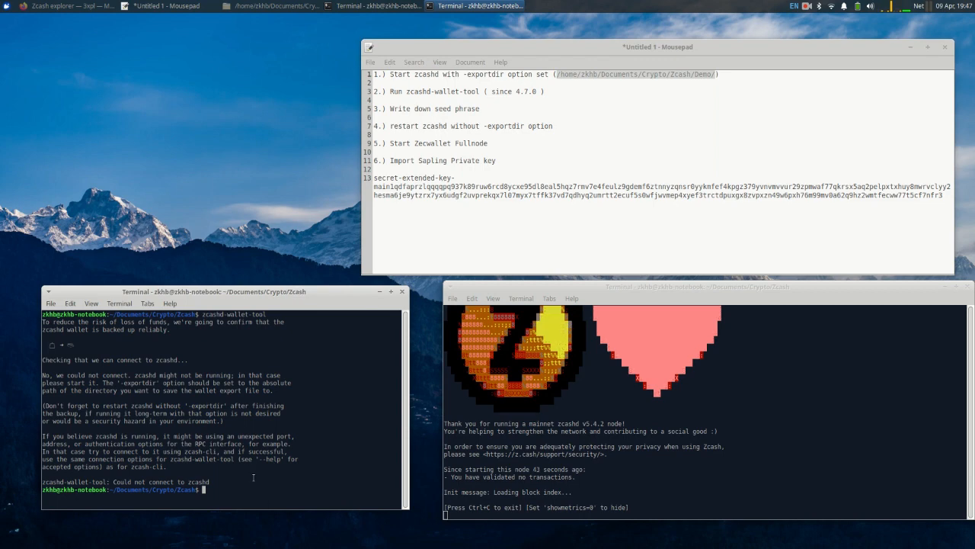
- Rerun zcashd-wallet-tool until it detects zcashd with -exportdir and asks for a filename
type("zcash-wallet-tool")
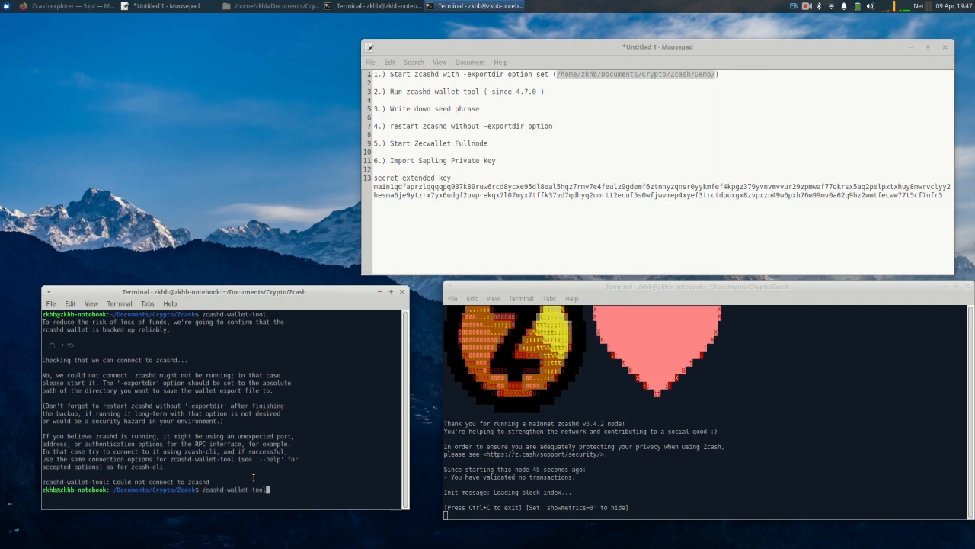
key("Return")
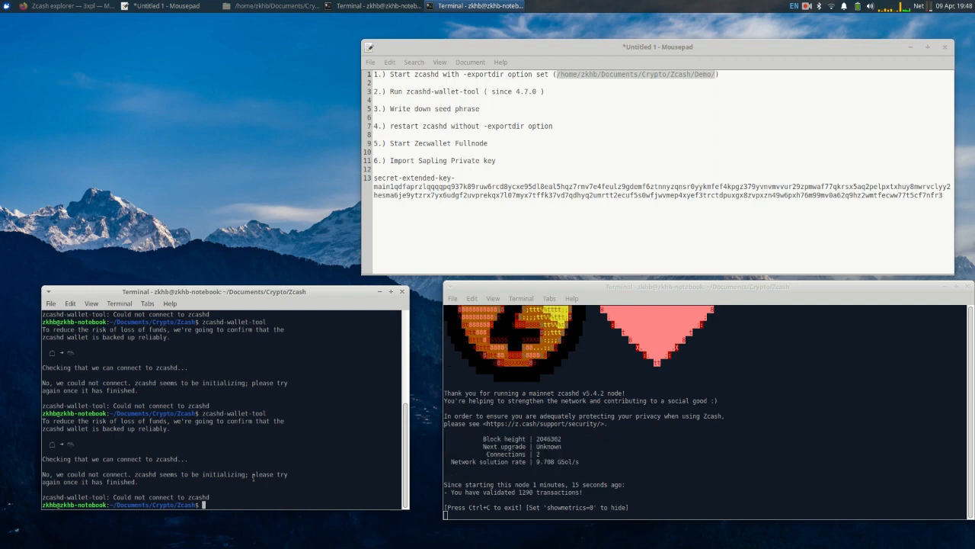
type("zcashd-wallet-tool")
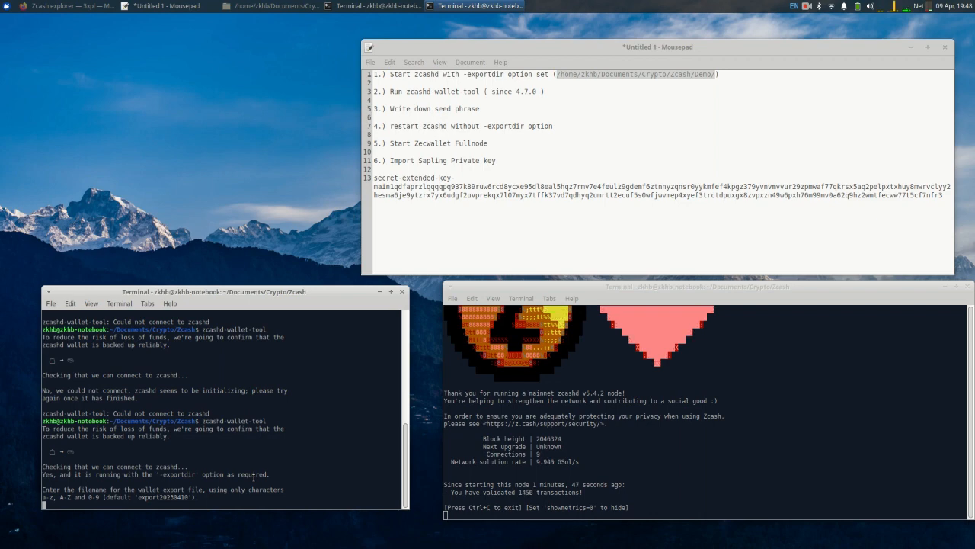
- Accept the default export filename and copy the 24-word recovery phrase into Mousepad
key("Return")
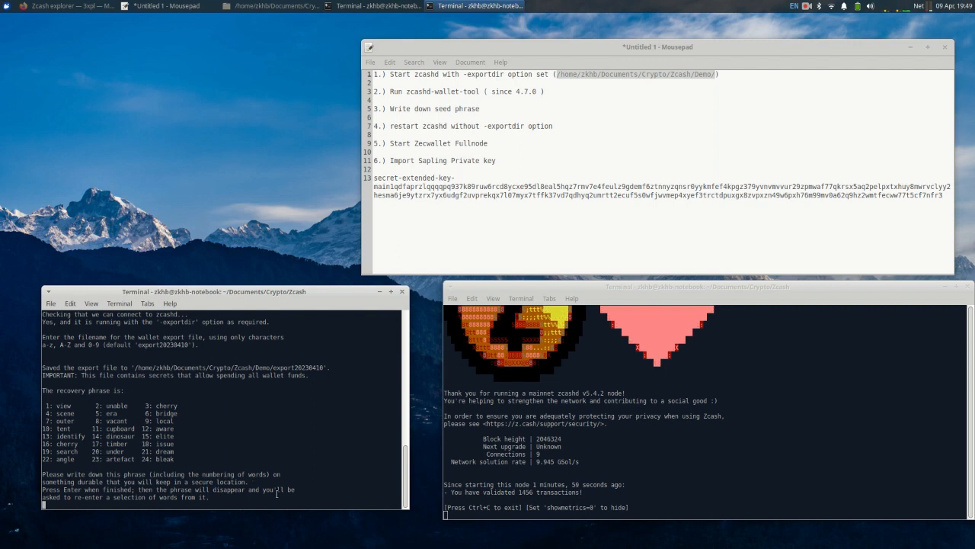
mouse_move(245, 9)
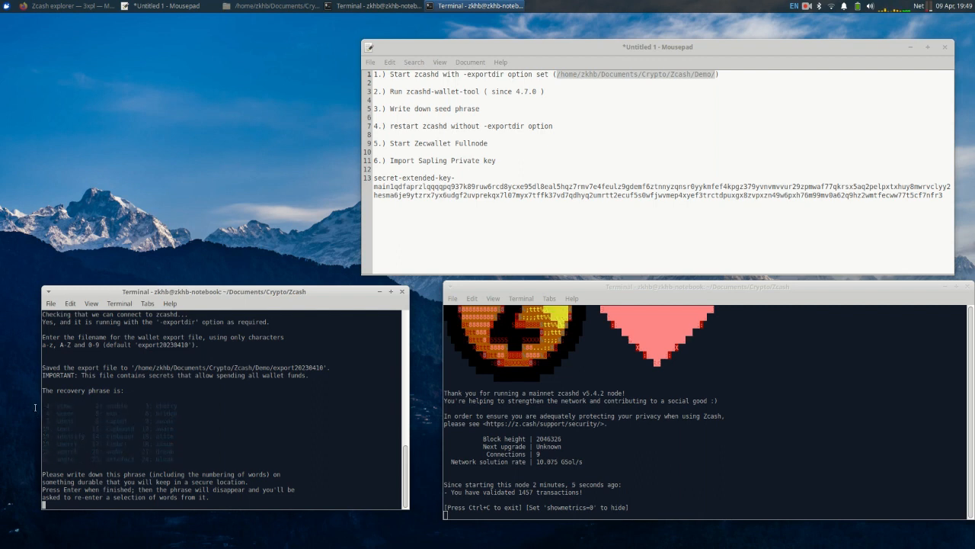
right_click(103, 298)
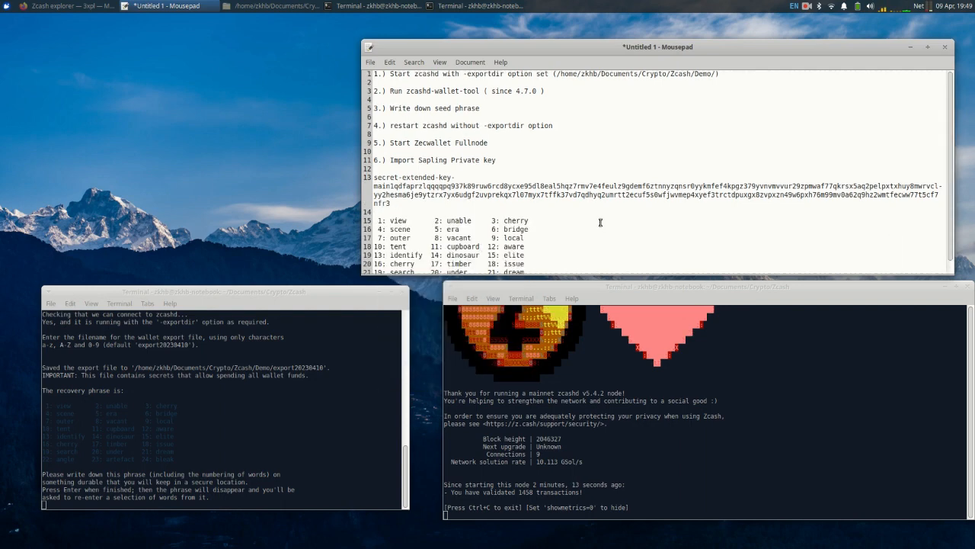
scroll("down", 3)
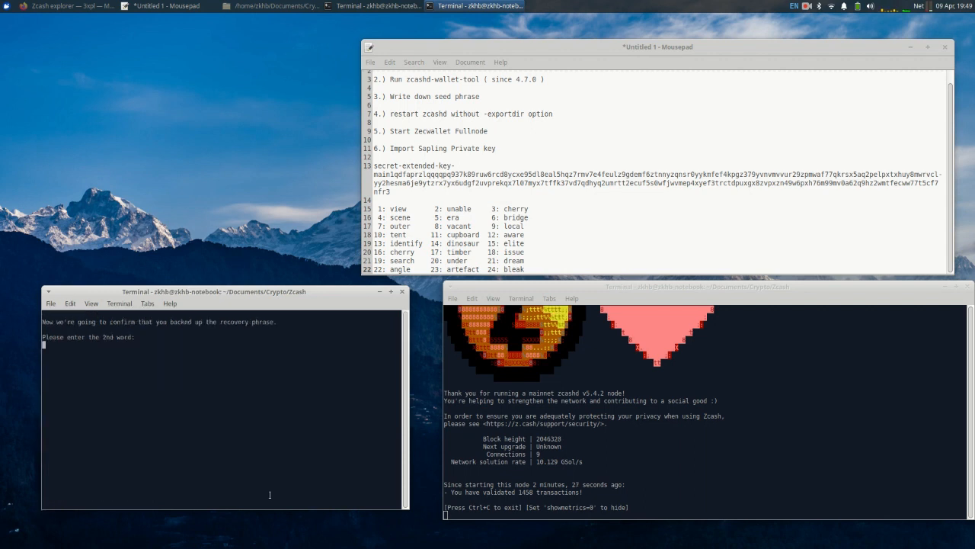
- Enter 'unable' as word 2 and 'dream' as word 21
type("unable")
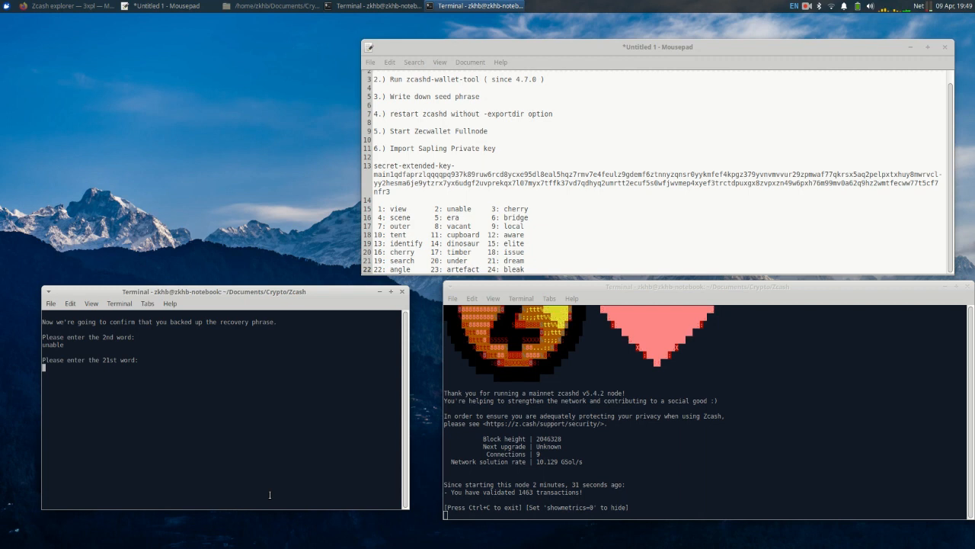
type("dream")
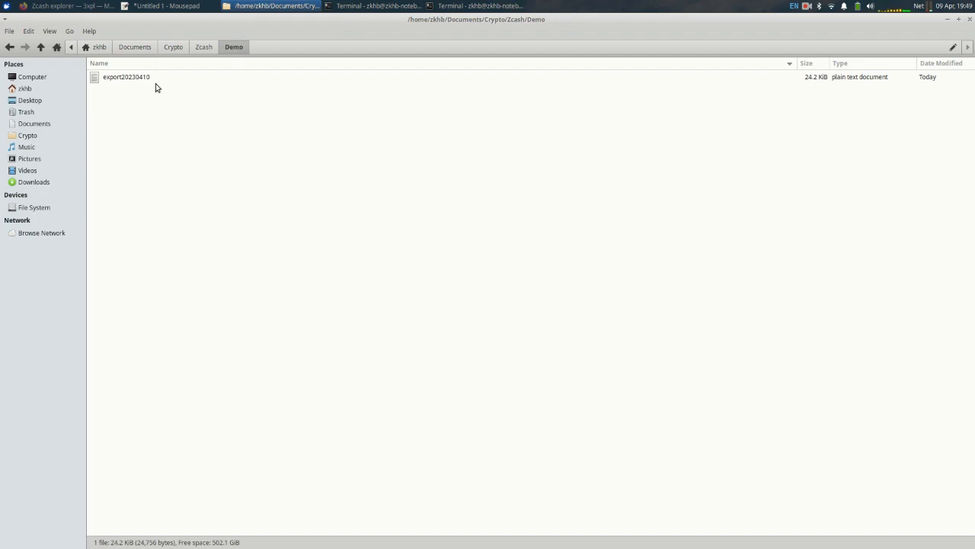
- Open export20230410 in a maximized Mousepad window and scroll through the wallet dump
right_click(126, 76)
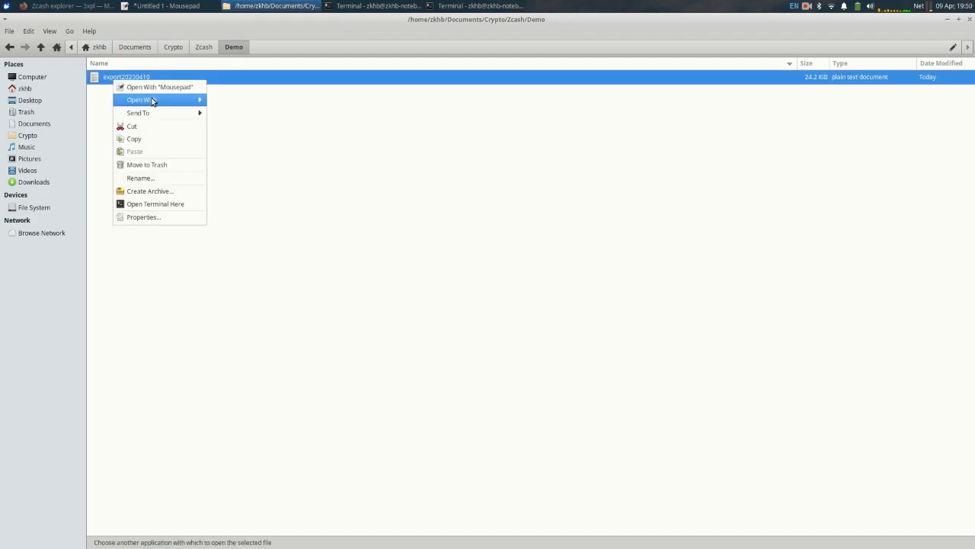
left_click(159, 86)
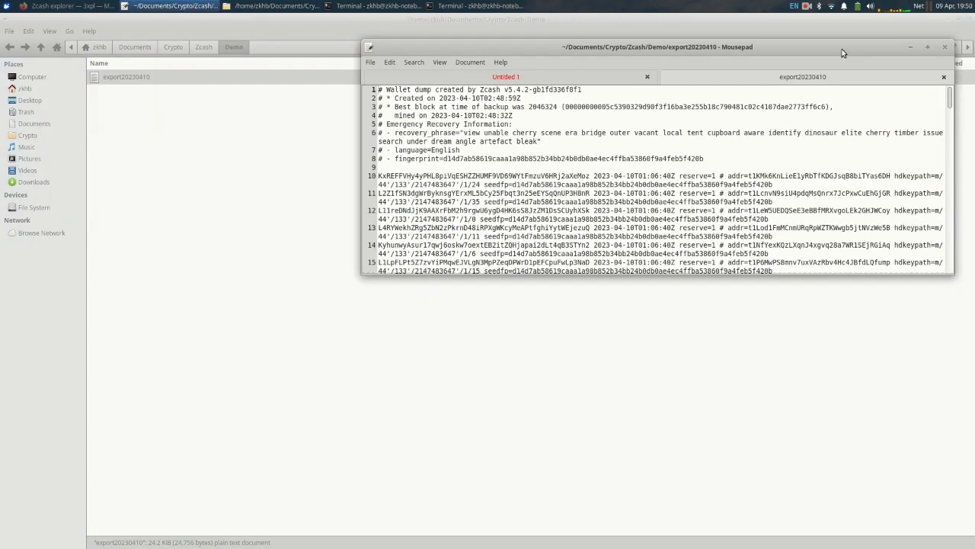
left_click(925, 48)
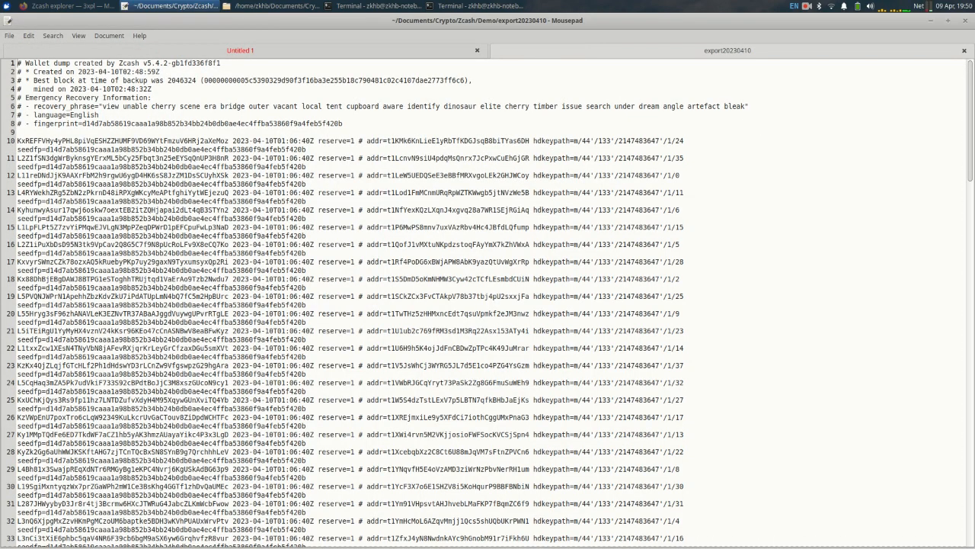
scroll("down", 3)
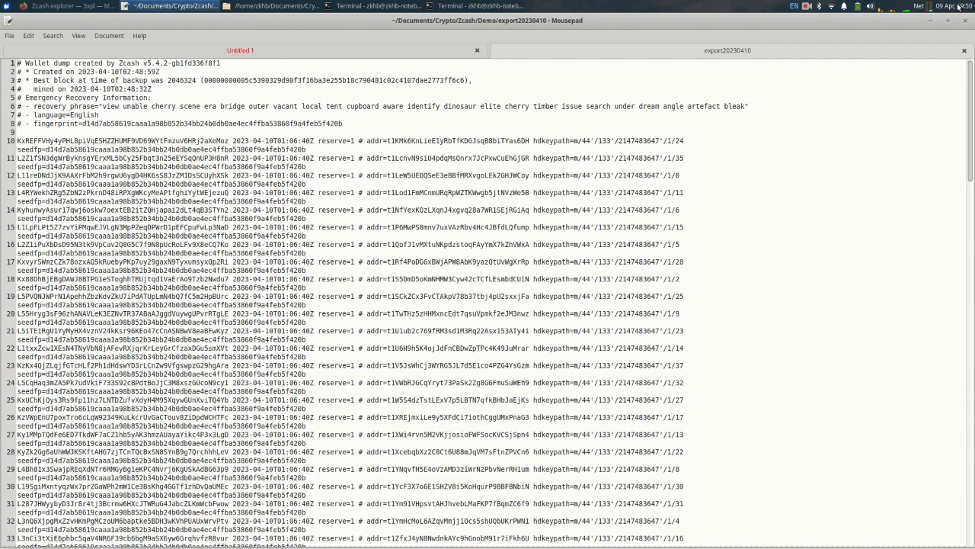
scroll("down", 3)
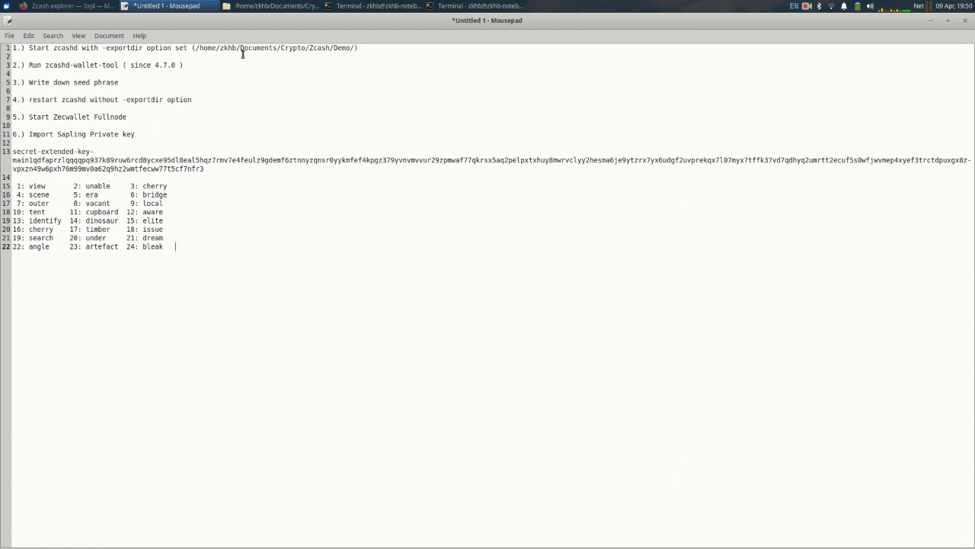
- Shut down the zcashd node with zcash-cli stop in the left terminal
left_click(365, 7)
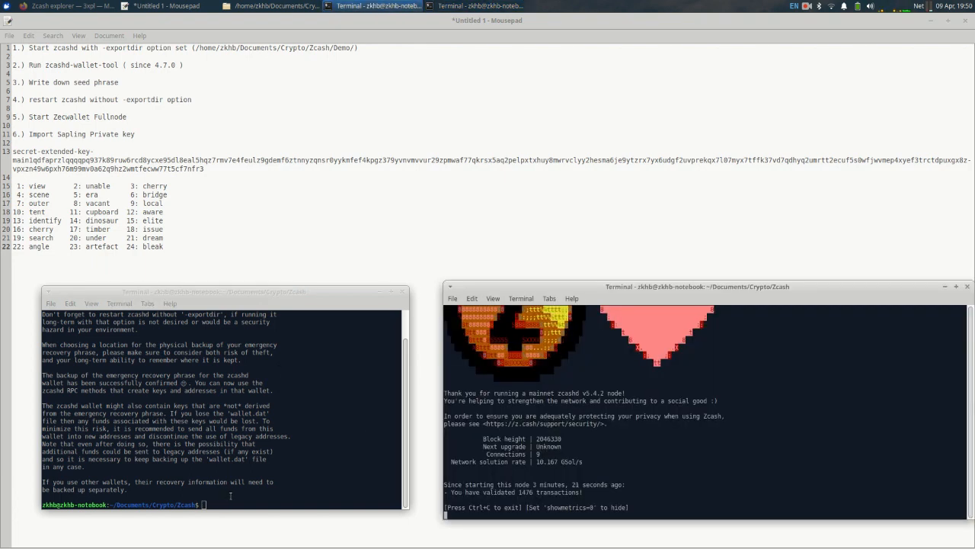
type("zcas")
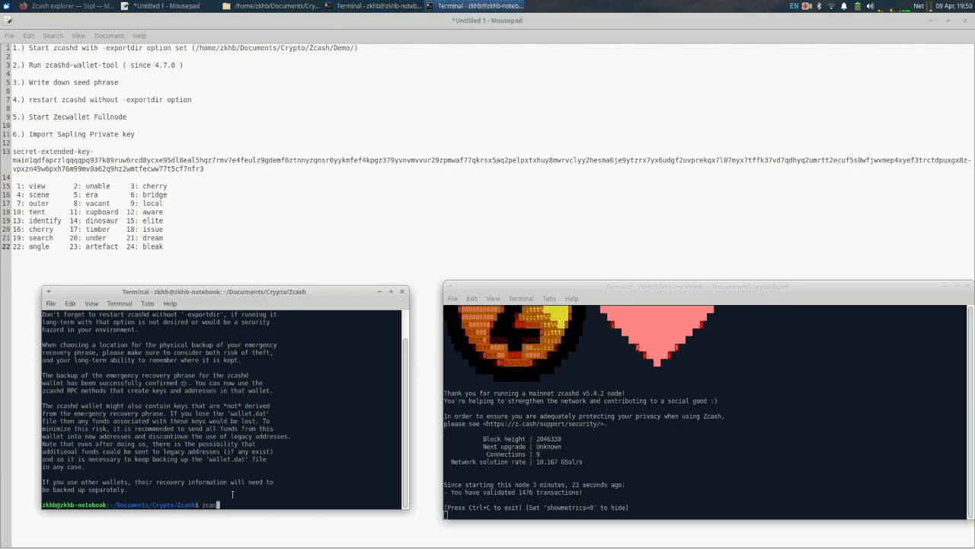
type("-cli stop")
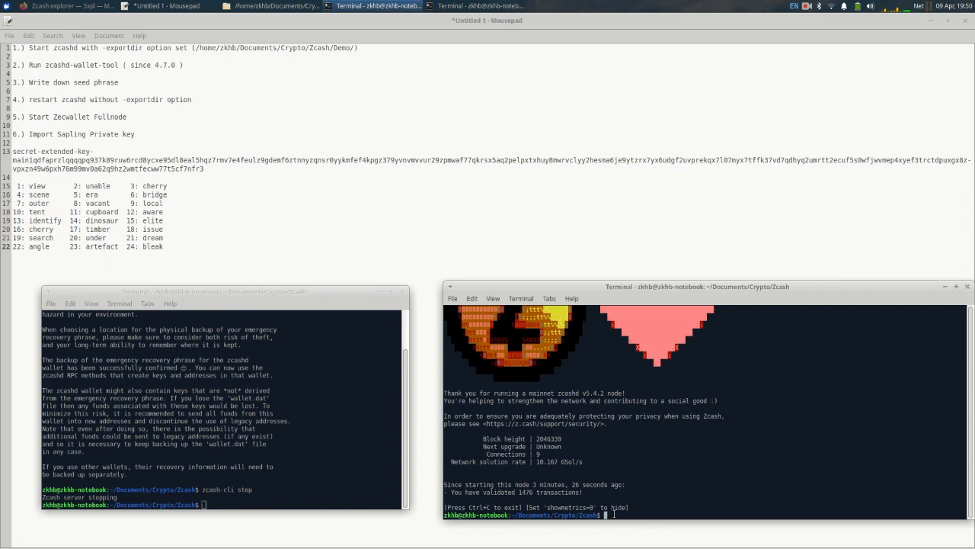
- Relaunch zcashd in the right terminal and move that window slightly lower
type("zcashd -exportdir=\"/home/zkhb/Documents/Crypto/Zcash/De")
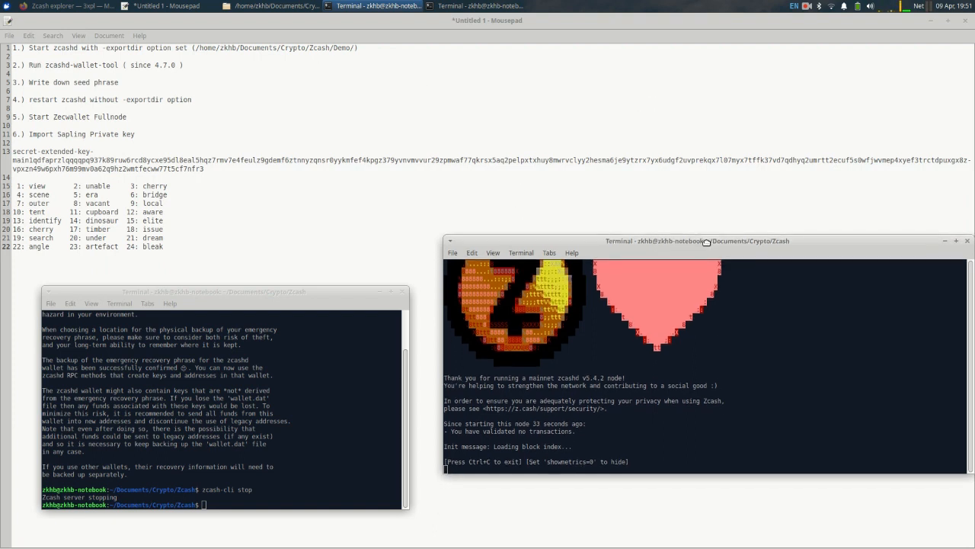
left_click_drag(704, 241, 701, 268)
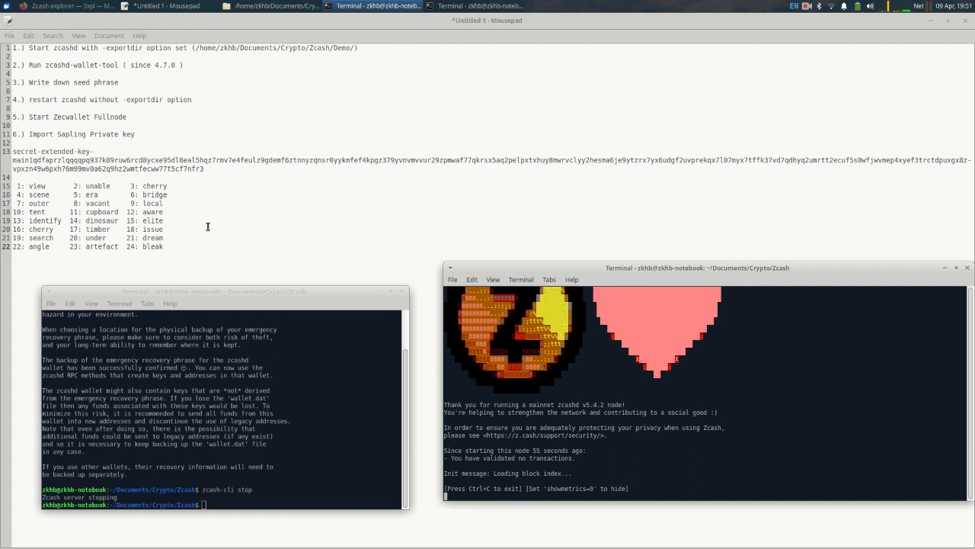
mouse_move(218, 220)
type("./Zecwallet")
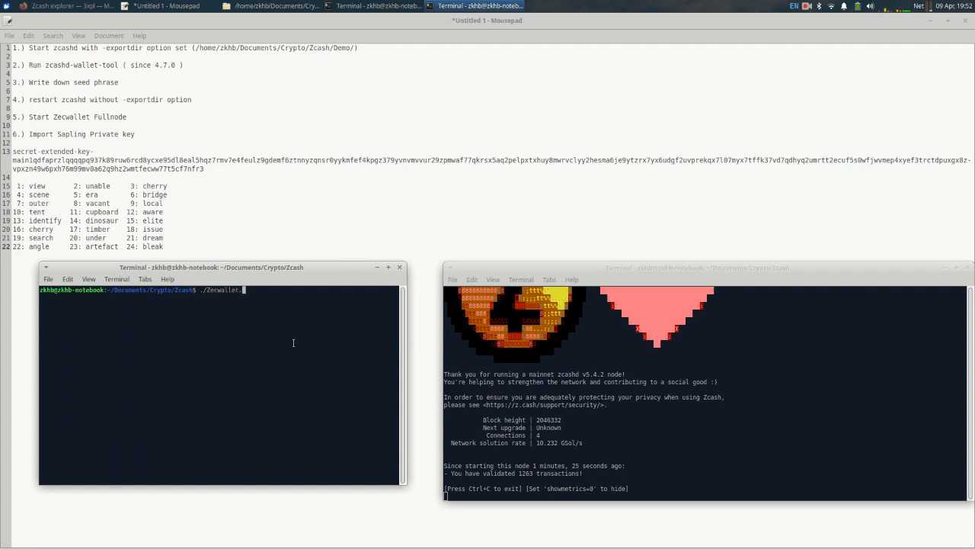
- Run ./Zecwallet.Fullnode-1.8.6.AppImage from the terminal
type("Fullnode-1.8.")
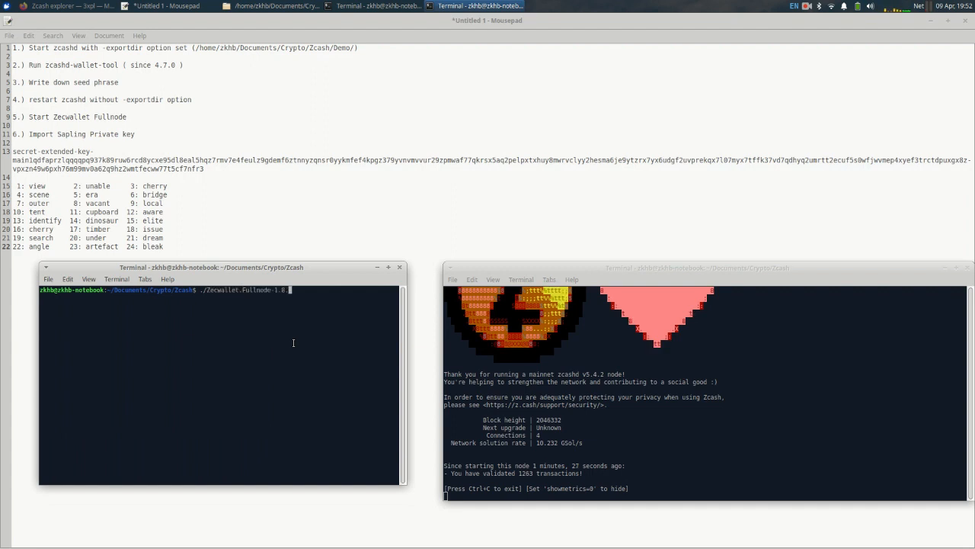
type("6.AppImage")
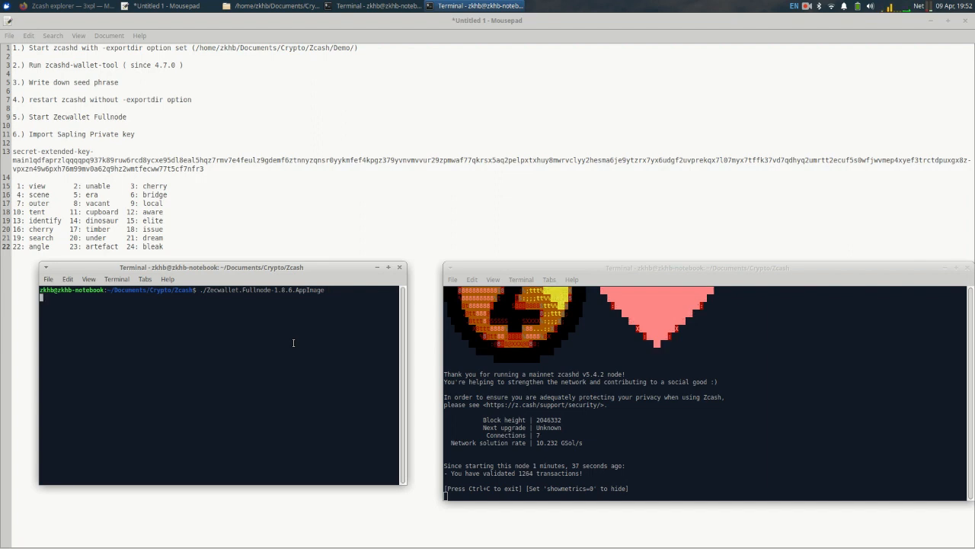
key("Return")
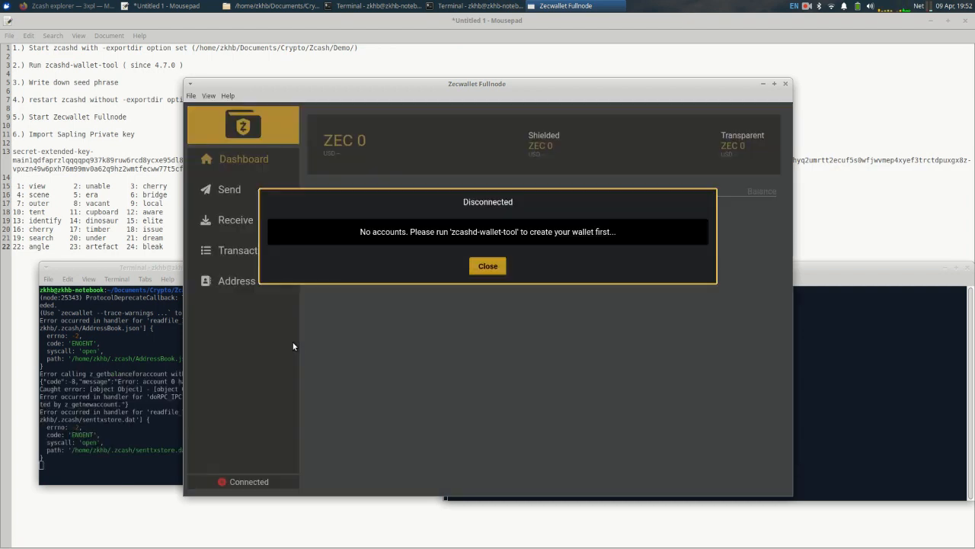
mouse_move(556, 235)
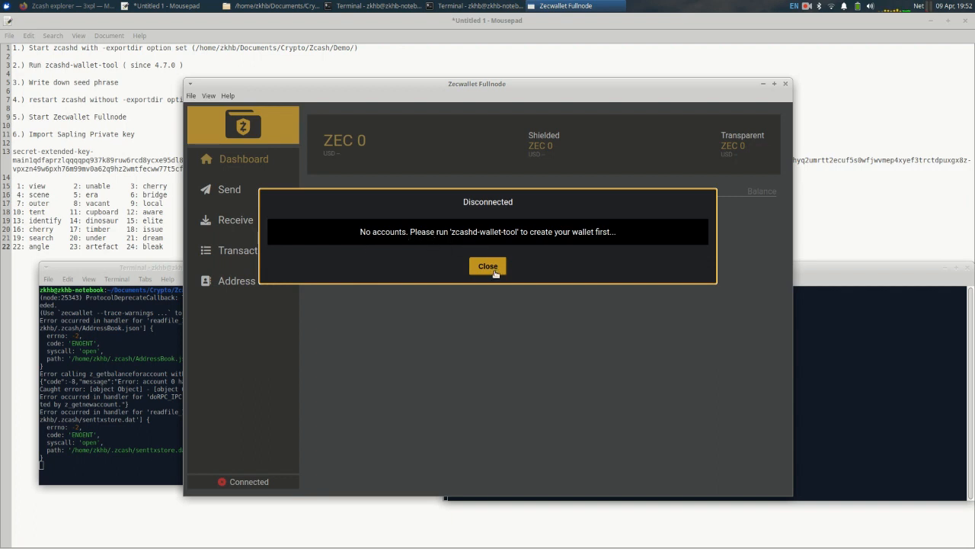
- Close the Disconnected 'No accounts' dialog and drag the wallet window into position
left_click(488, 266)
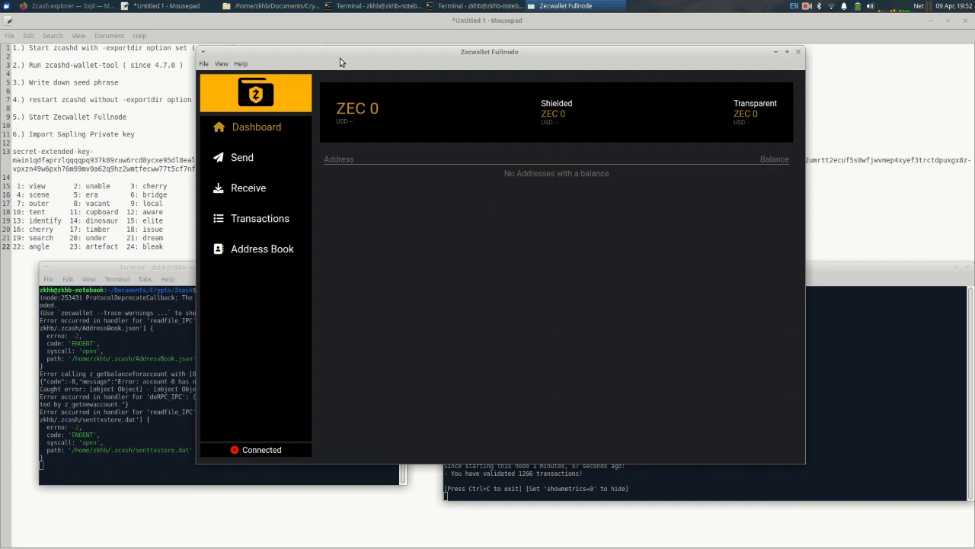
left_click_drag(489, 51, 430, 50)
type("zcash-cli")
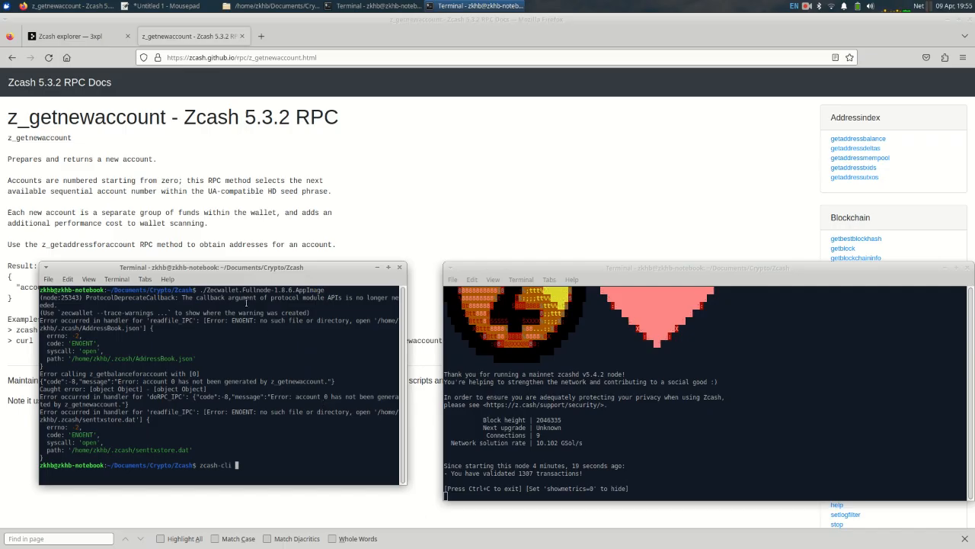
- Create wallet account 0 with zcash-cli z_getnewaccount and relaunch Zecwallet Fullnode
type("z getnewacc")
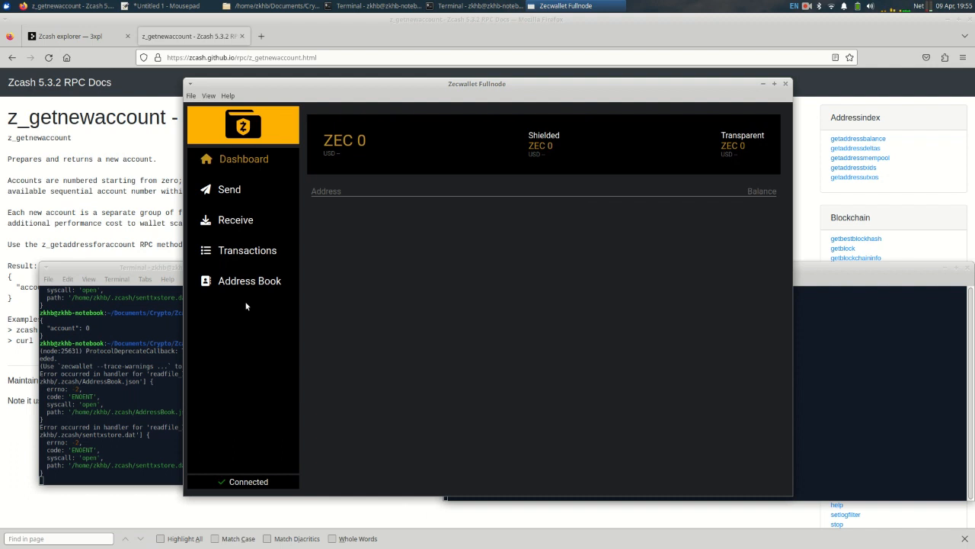
mouse_move(139, 268)
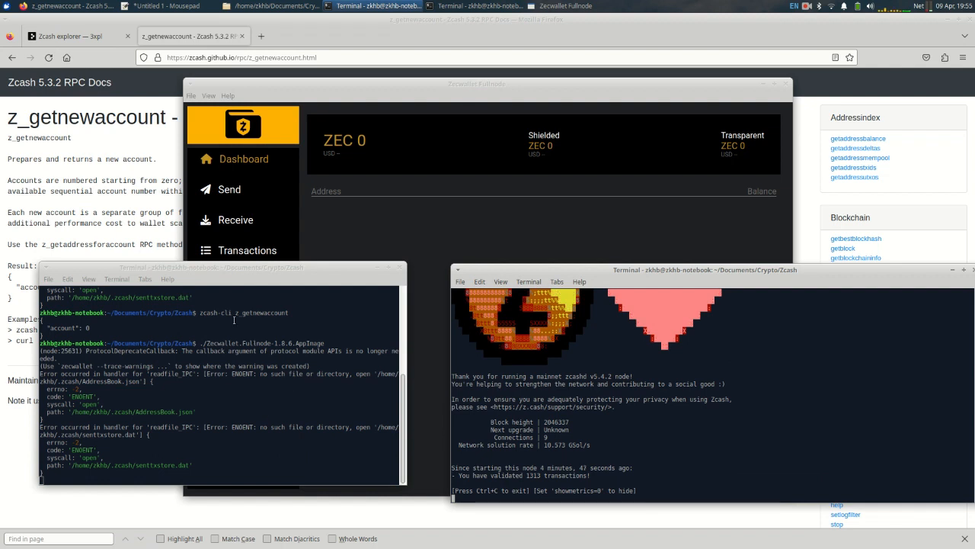
mouse_move(197, 312)
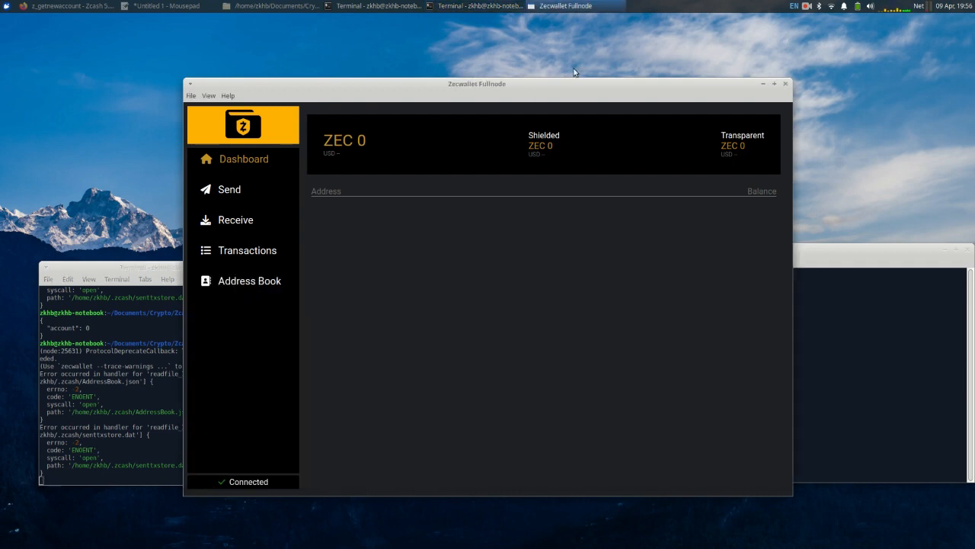
mouse_move(494, 85)
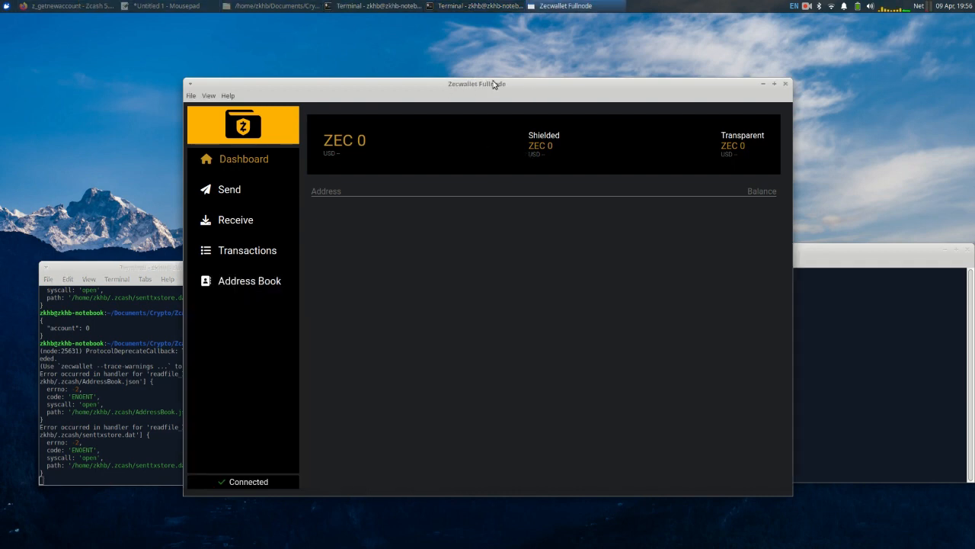
- Bring the connected Zecwallet window forward and open its File menu
left_click(160, 8)
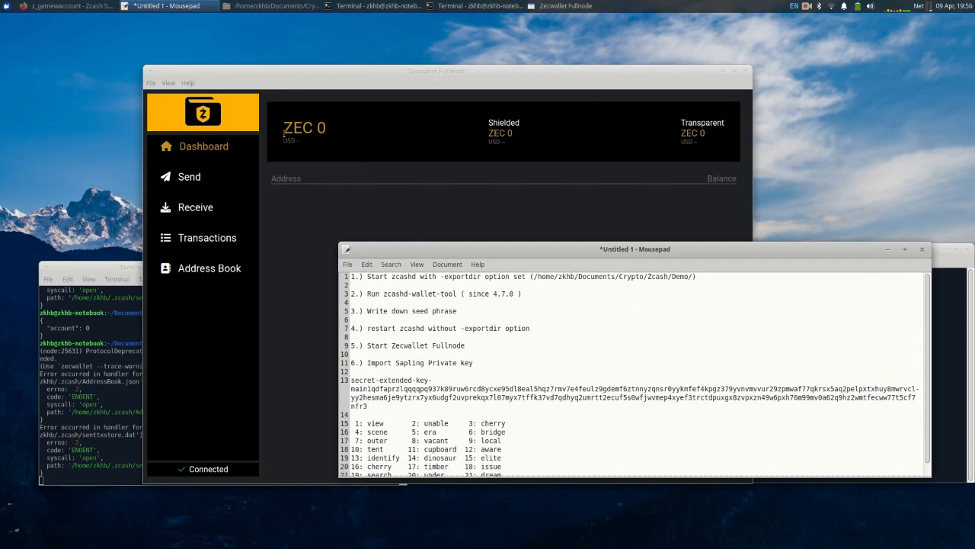
left_click(151, 82)
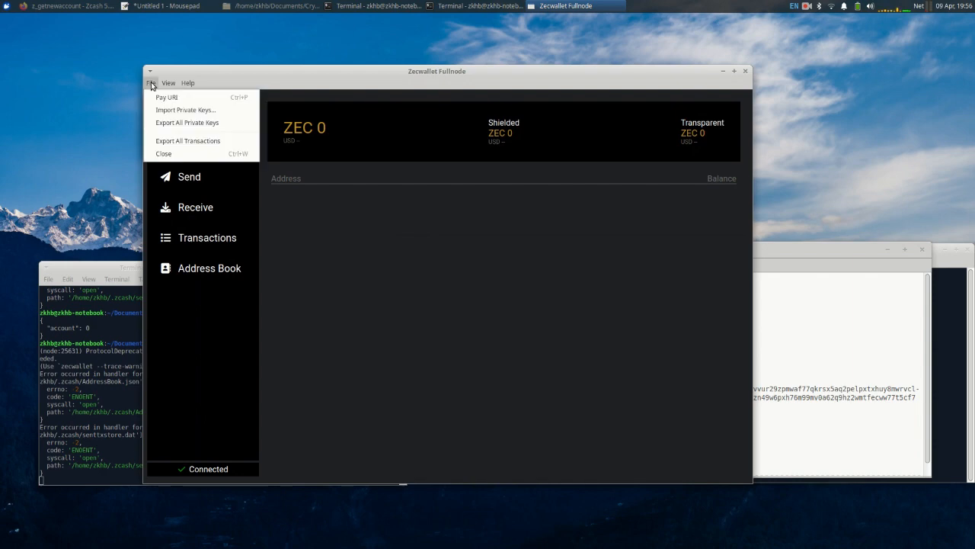
- Import the pasted Sapling secret extended key via Import Private Keys, then return to the terminal
left_click(186, 109)
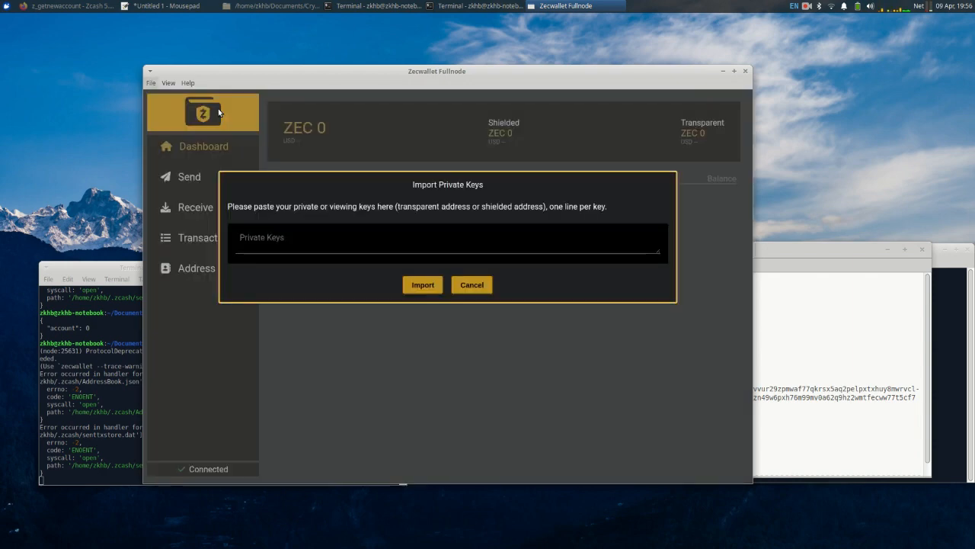
left_click(160, 6)
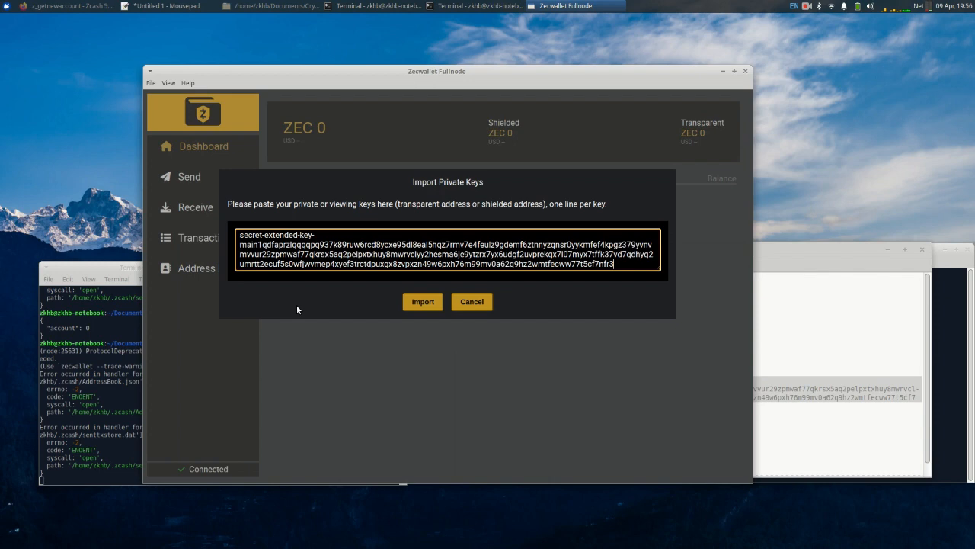
left_click(422, 301)
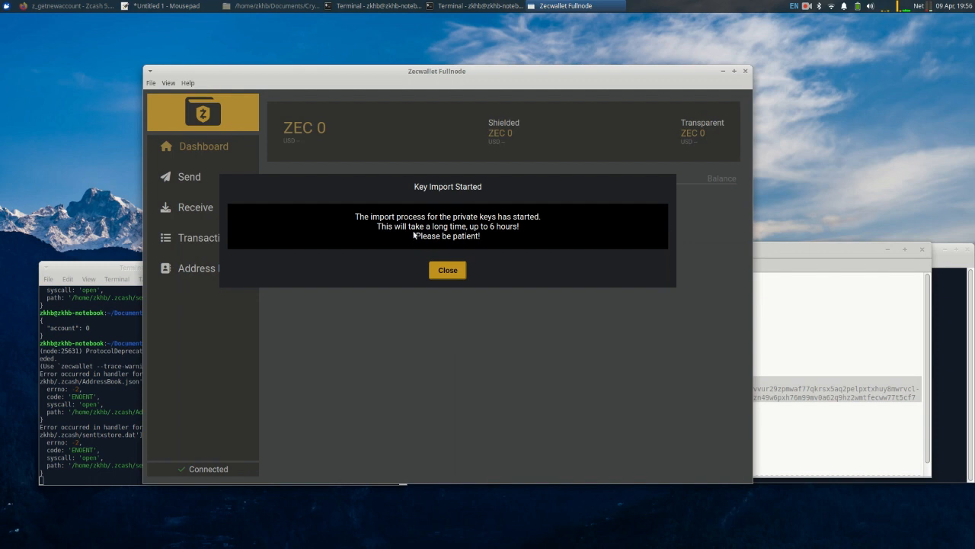
mouse_move(504, 144)
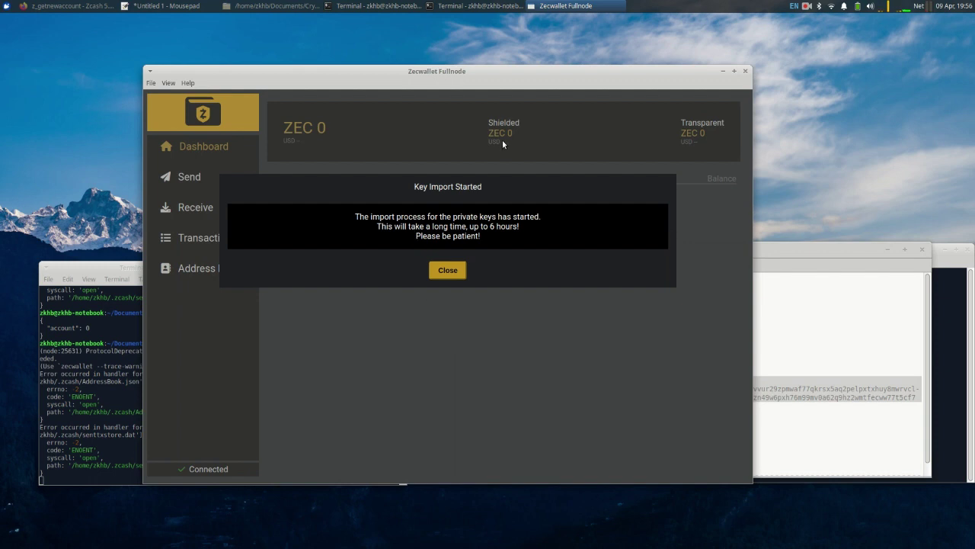
mouse_move(867, 254)
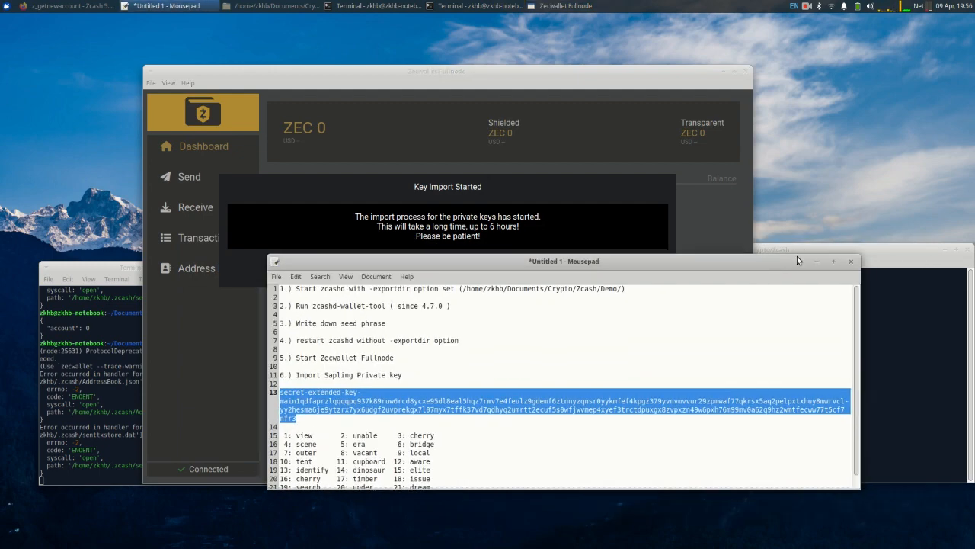
left_click(366, 7)
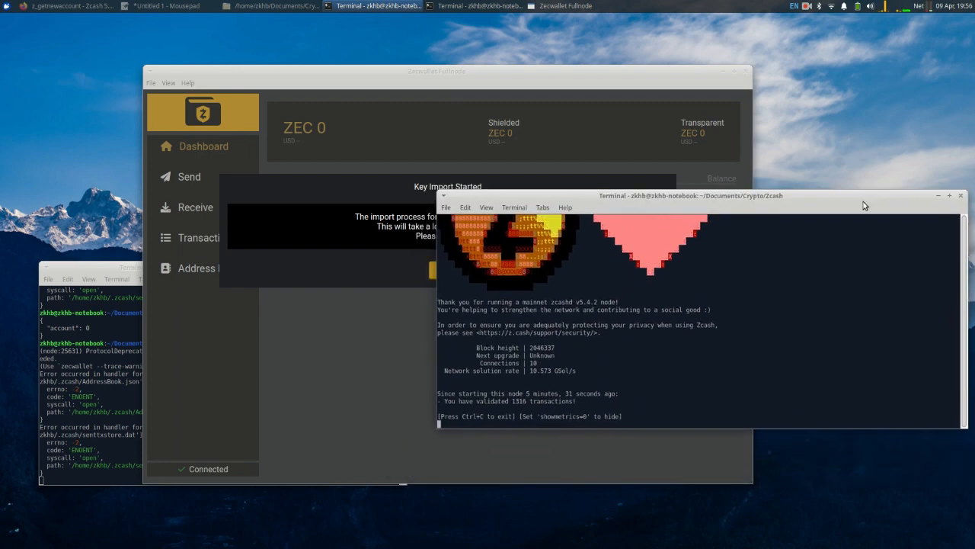
mouse_move(725, 200)
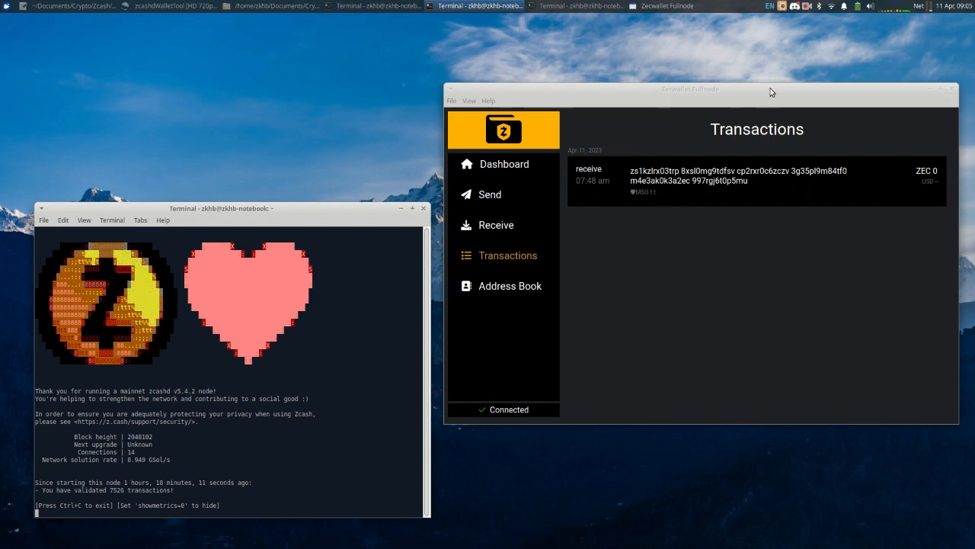
- Confirm the received shielded transaction, return to the Dashboard, and bring up the Demo folder
left_click_drag(690, 89, 699, 90)
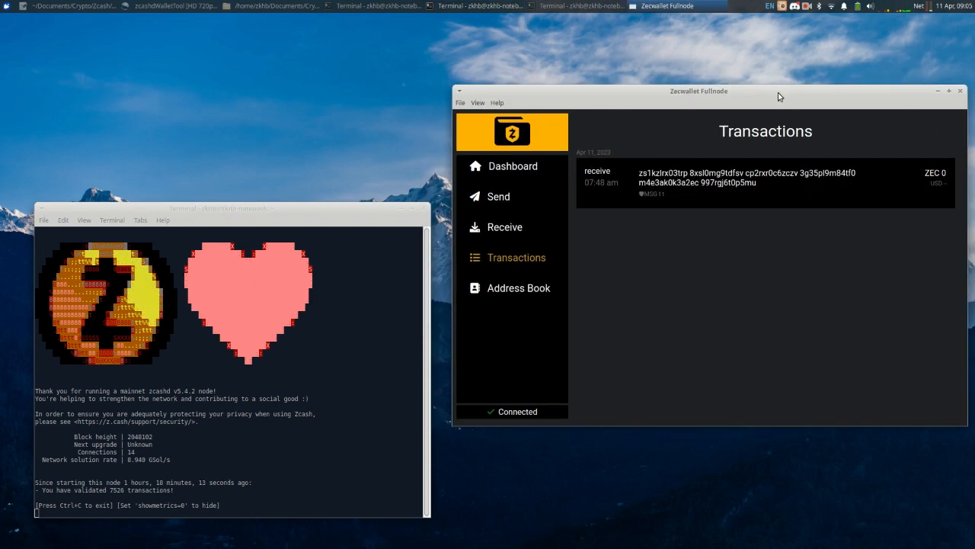
mouse_move(522, 222)
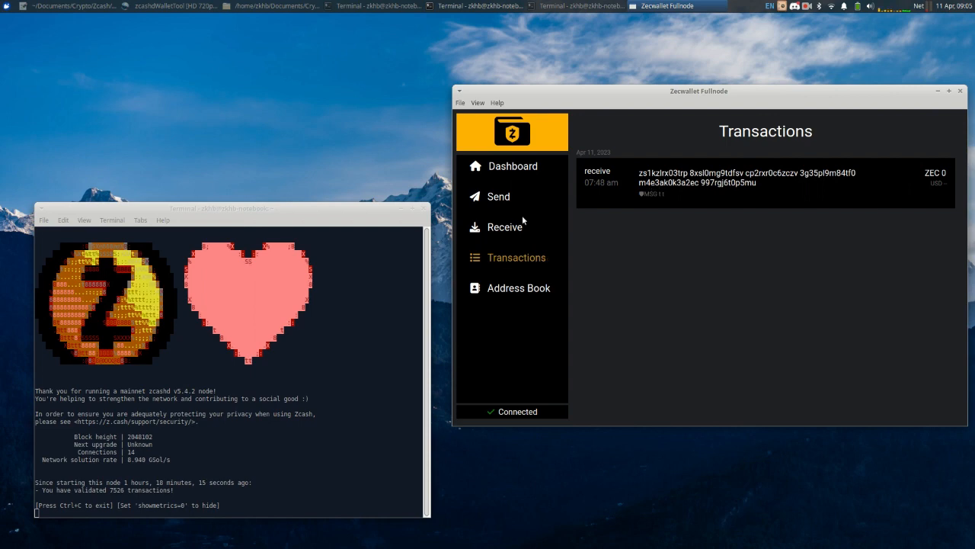
left_click_drag(699, 90, 693, 99)
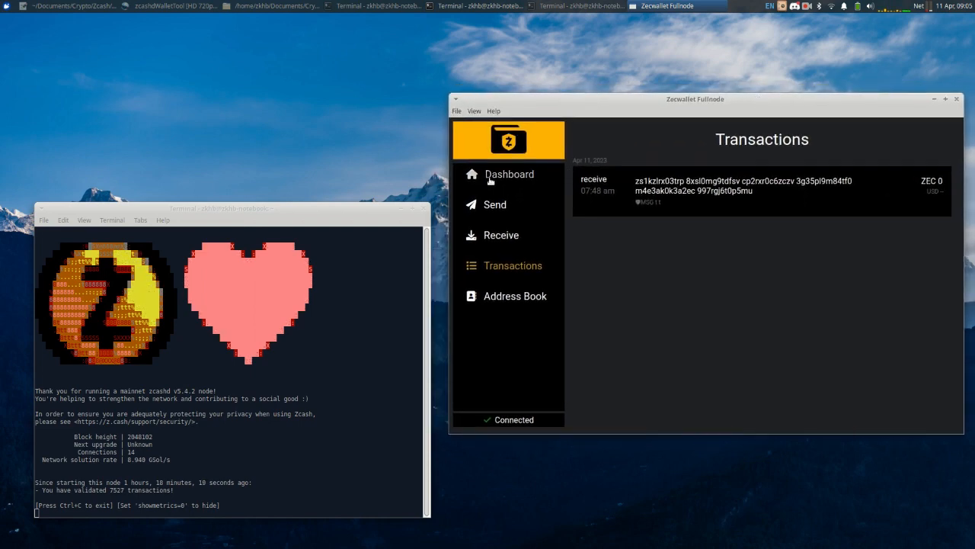
left_click(509, 174)
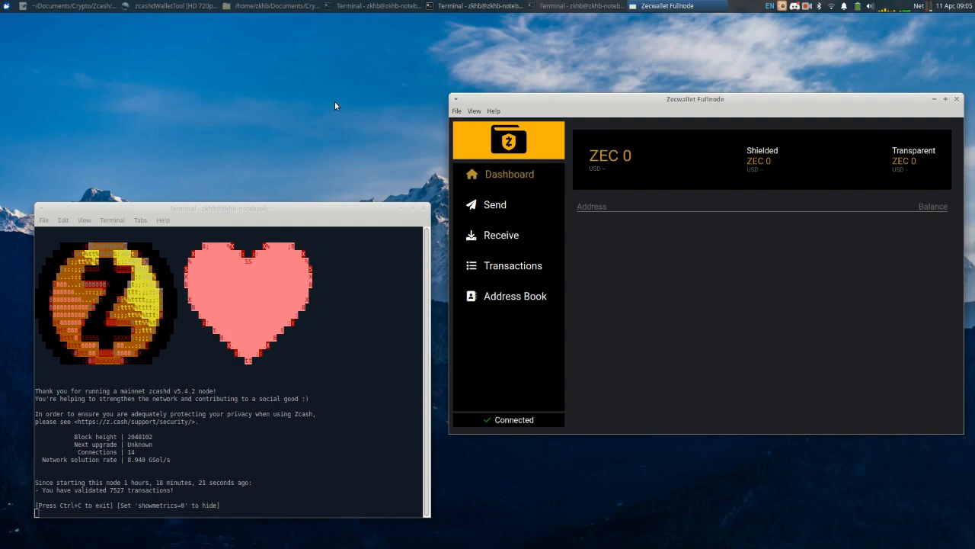
left_click(257, 6)
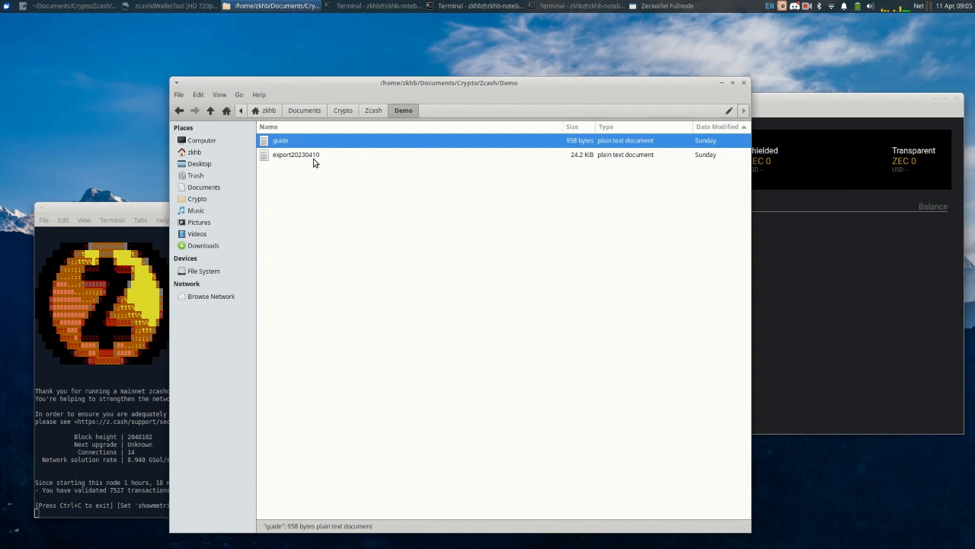
- Open the 'guide' plain text document from the Demo folder in Mousepad
left_click(296, 154)
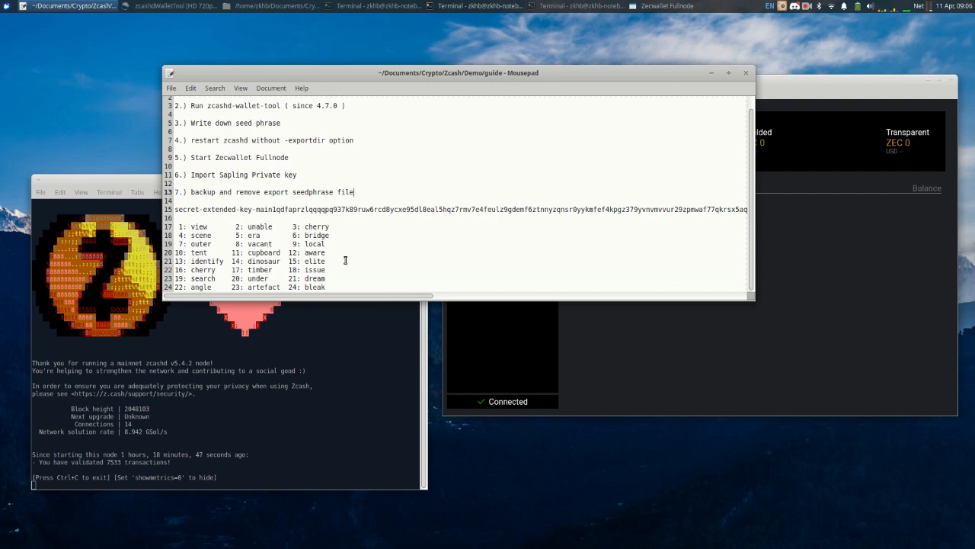
left_click_drag(175, 226, 343, 288)
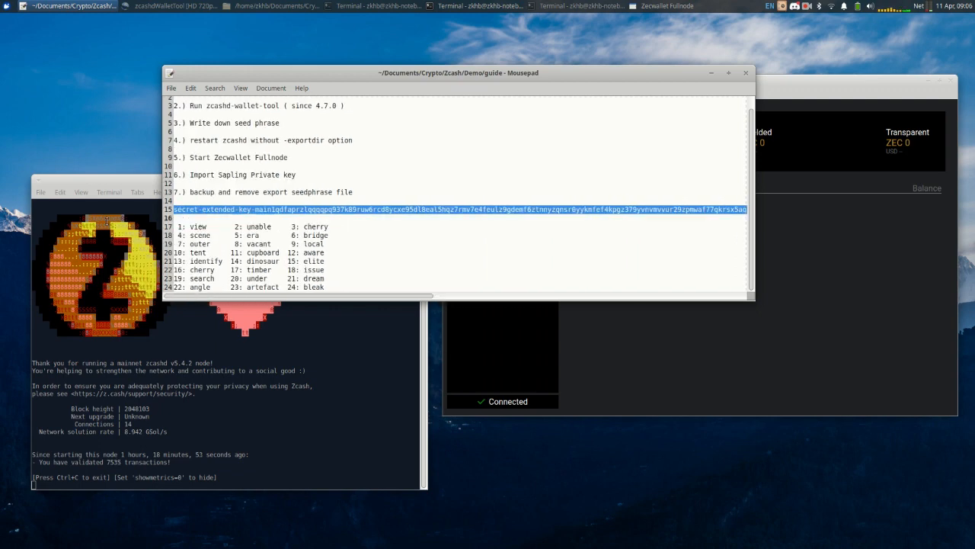
left_click(269, 192)
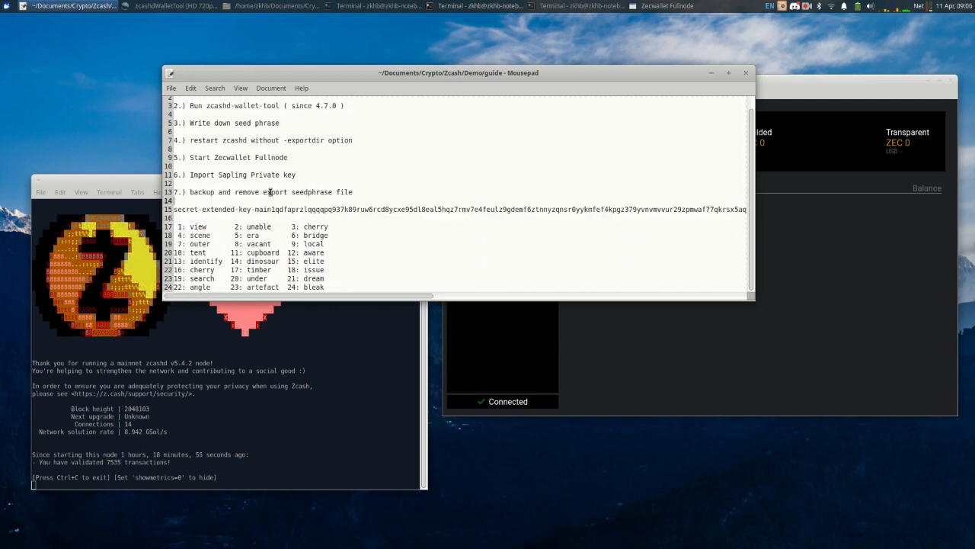
mouse_move(754, 148)
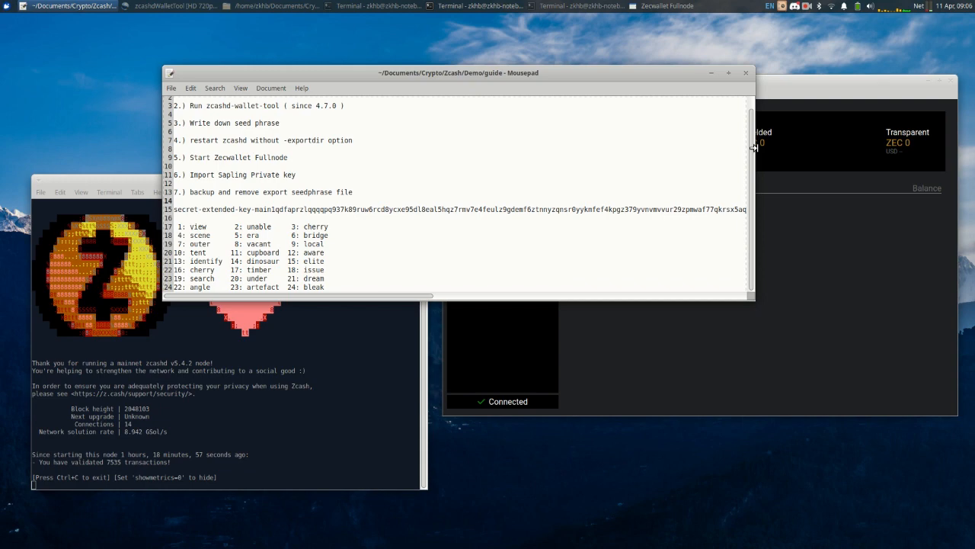
mouse_move(748, 181)
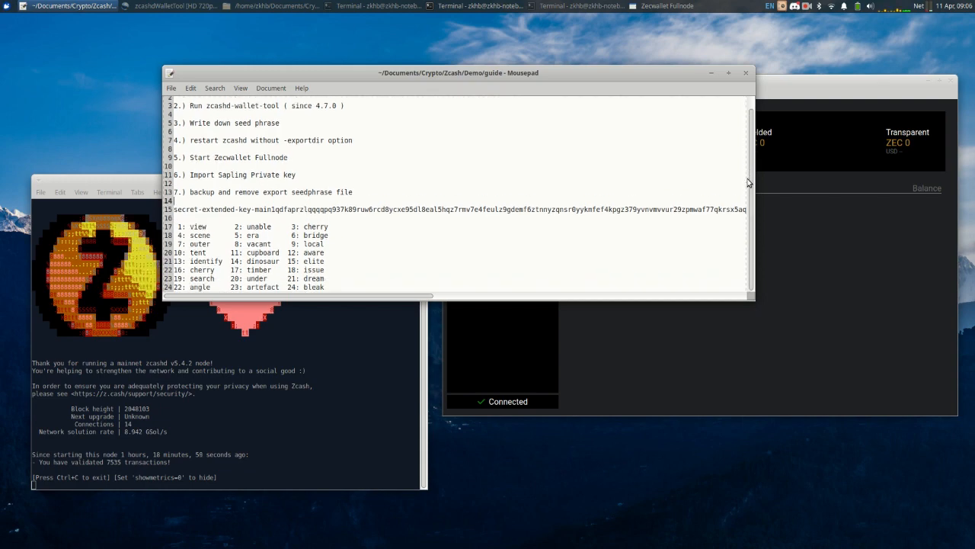